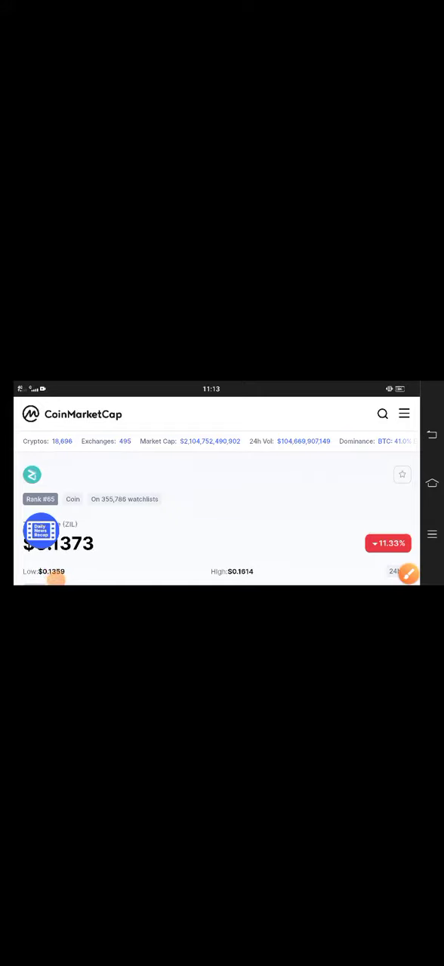
# Scroll the Zilliqa page so the $0.1385 price, ~11% drop and 24h low/high bar show
pyautogui.scroll(-3)
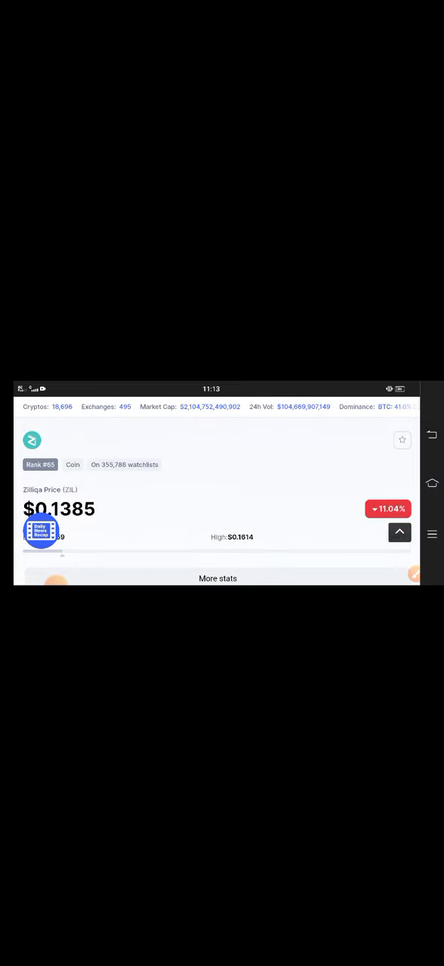
pyautogui.scroll(-3)
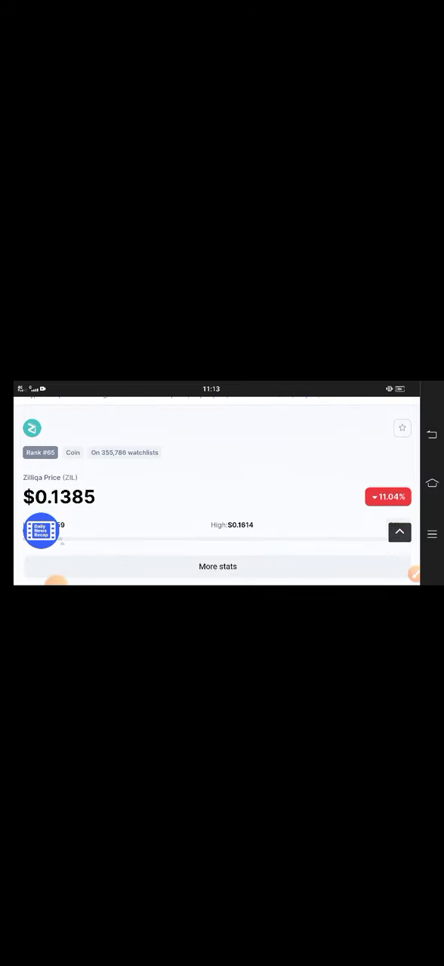
pyautogui.scroll(-3)
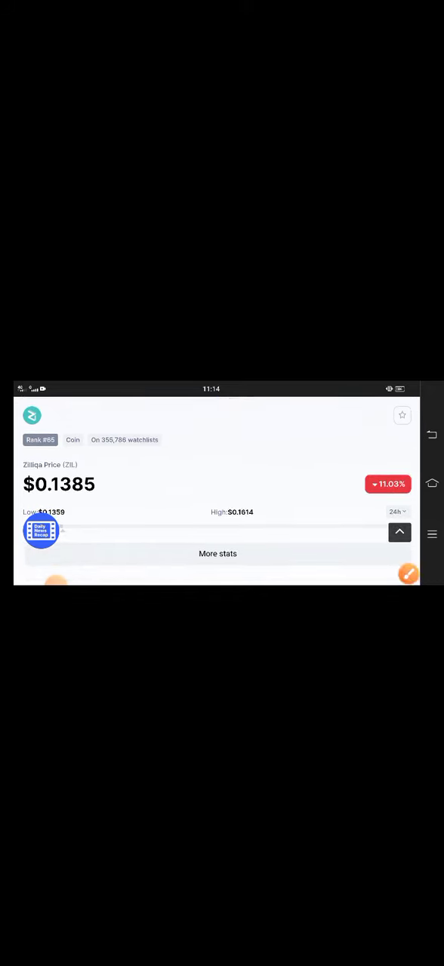
# Draw a red circle and arrow around the -11.03% 24h change badge
pyautogui.click(408, 574)
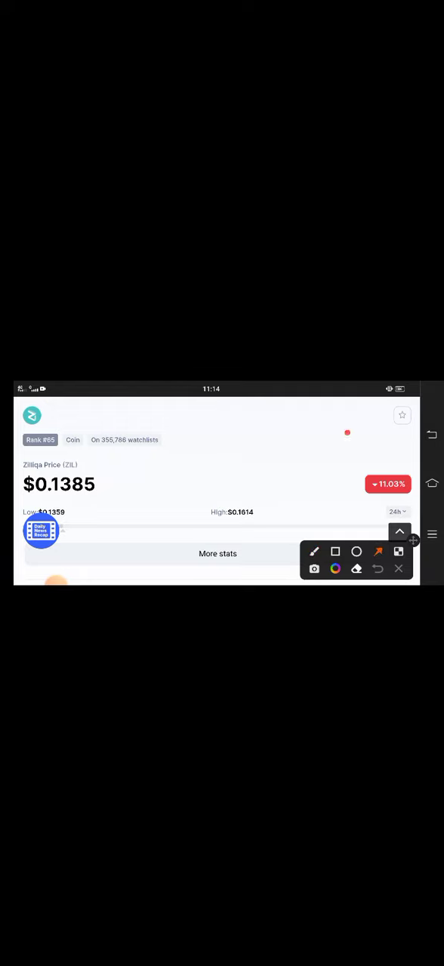
pyautogui.moveTo(347, 431); pyautogui.dragTo(381, 465)
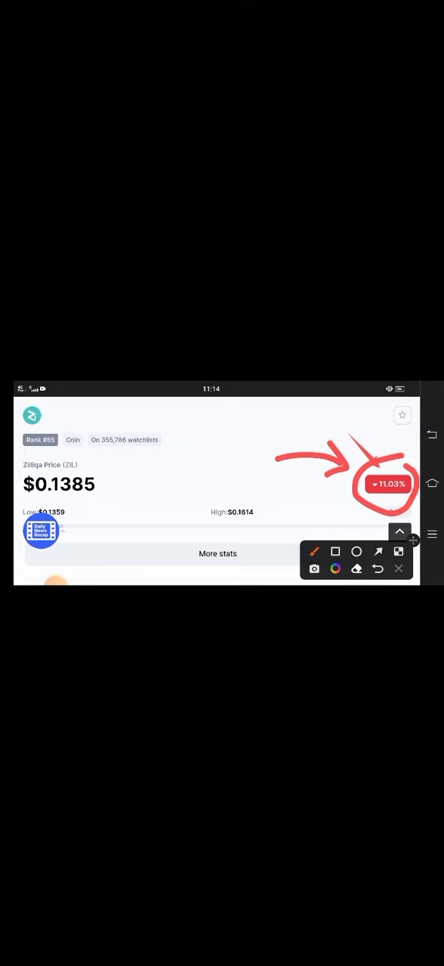
pyautogui.moveTo(193, 486); pyautogui.dragTo(99, 483)
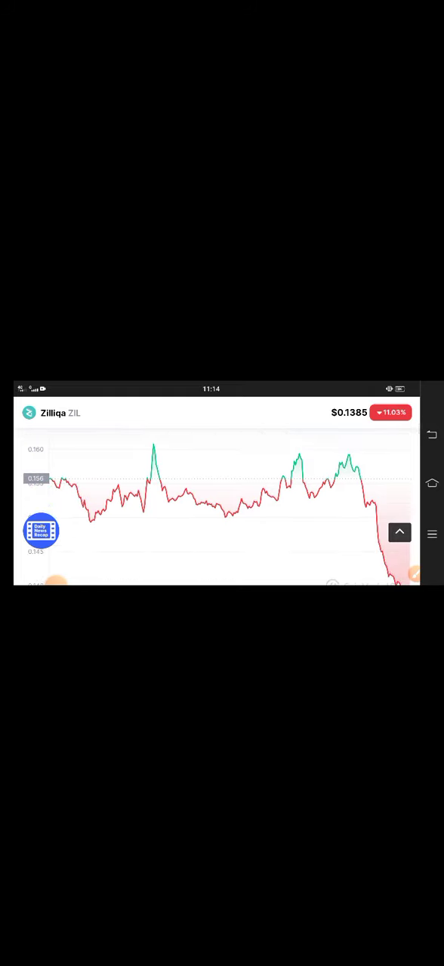
# Inspect a point on Zilliqa's price chart, then reach the ZIL community posts
pyautogui.click(344, 467)
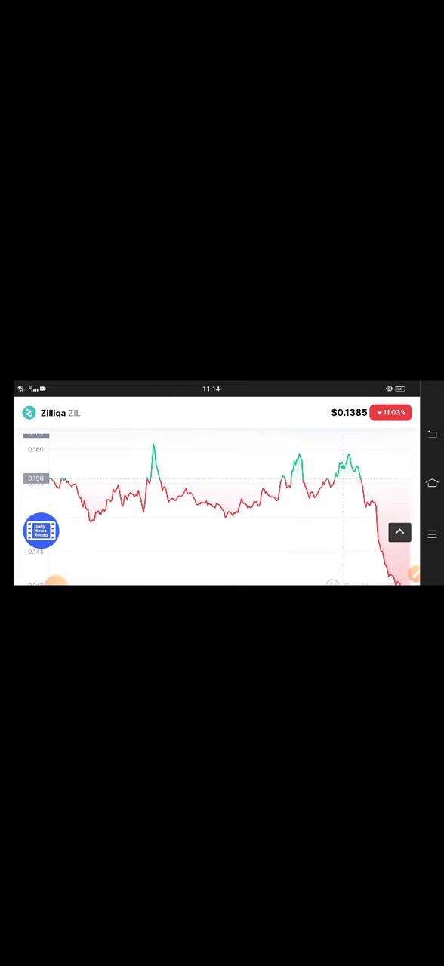
pyautogui.click(344, 471)
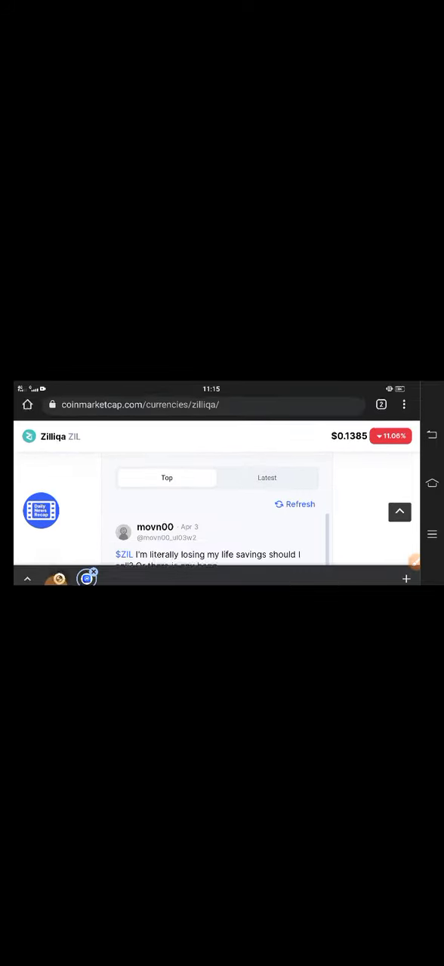
# Scroll to Zilliqa's statistics: $2.06B 24h volume, 1.19 volume/market cap, rank #65
pyautogui.scroll(-3)
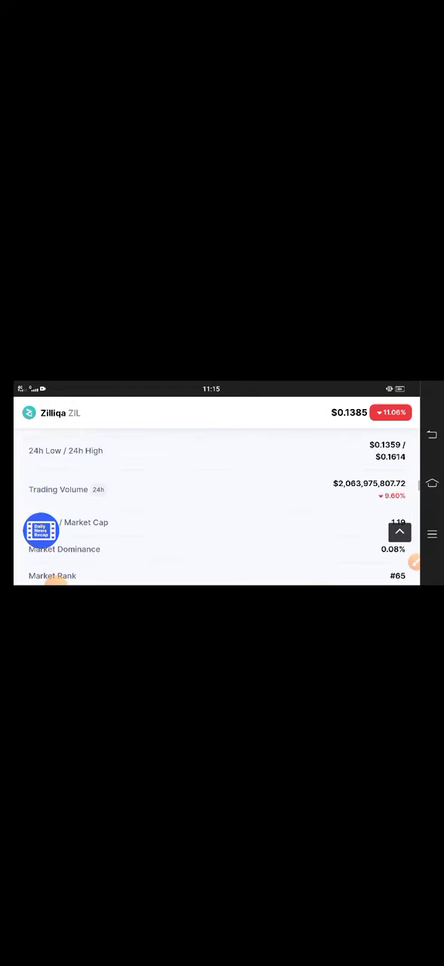
pyautogui.scroll(-3)
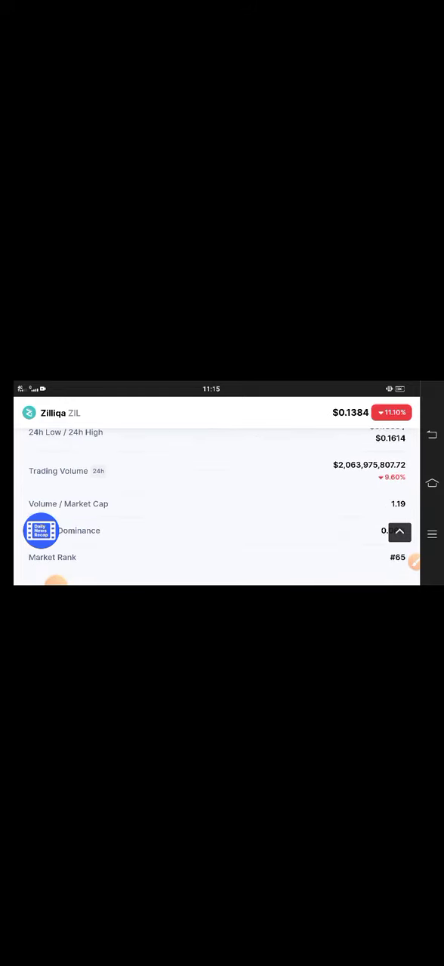